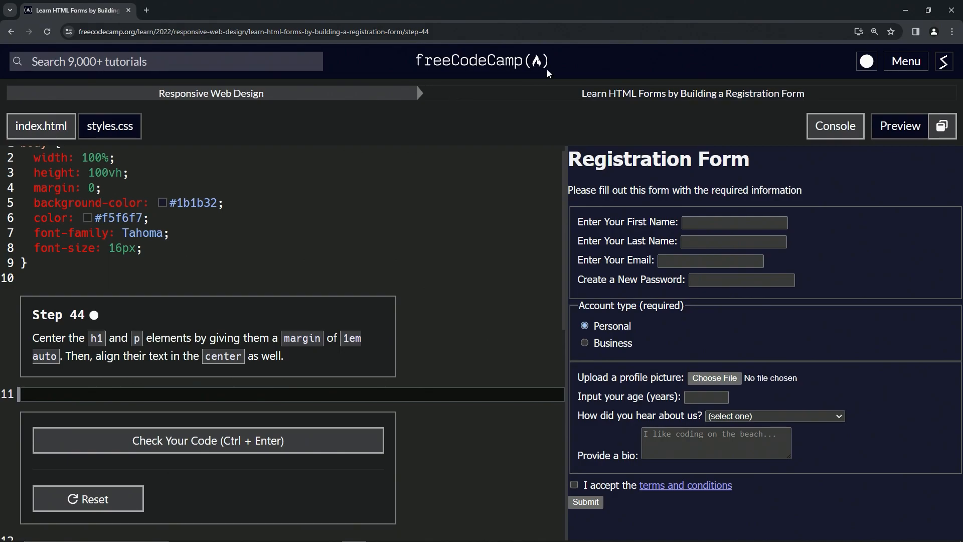
{"action": "mouse_move", "coordinate": [514, 96]}
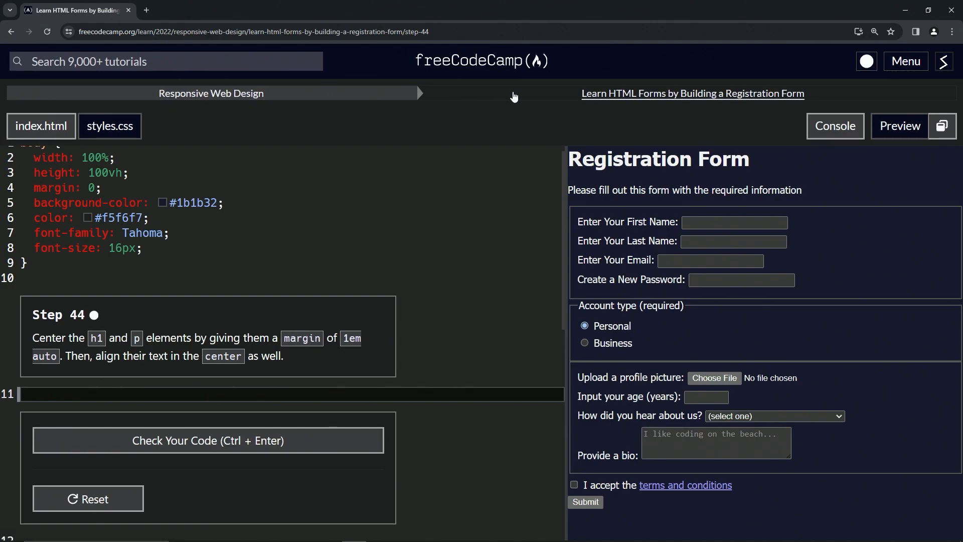
{"action": "mouse_move", "coordinate": [692, 93]}
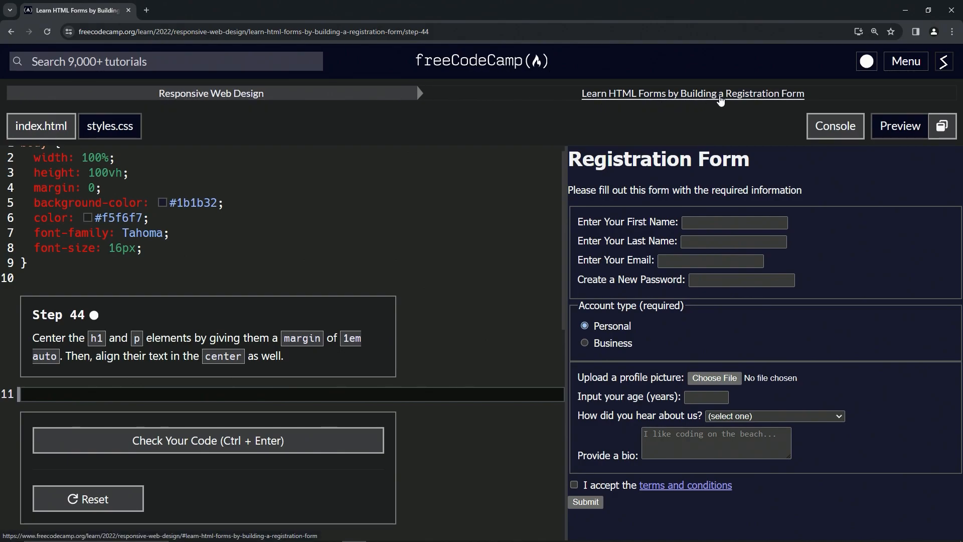
{"action": "mouse_move", "coordinate": [85, 331]}
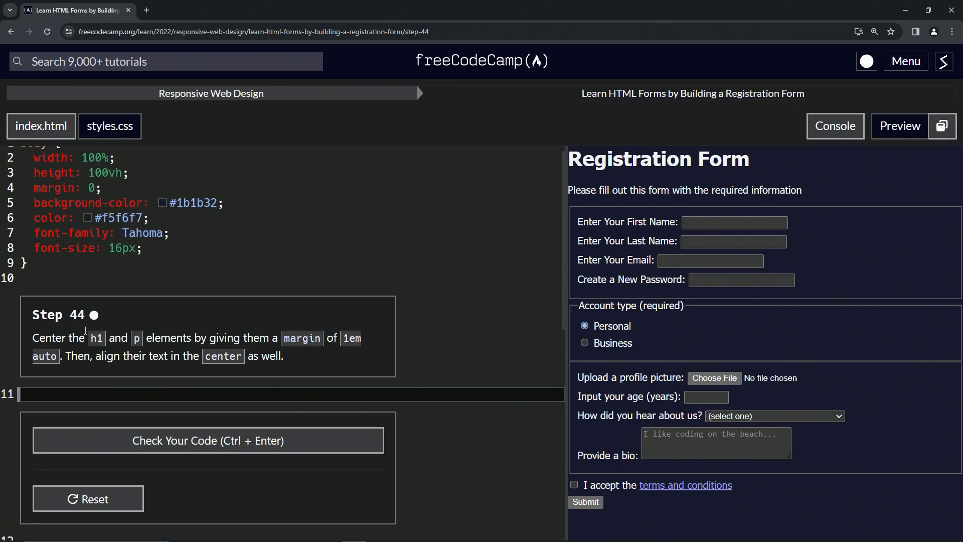
{"action": "mouse_move", "coordinate": [23, 349]}
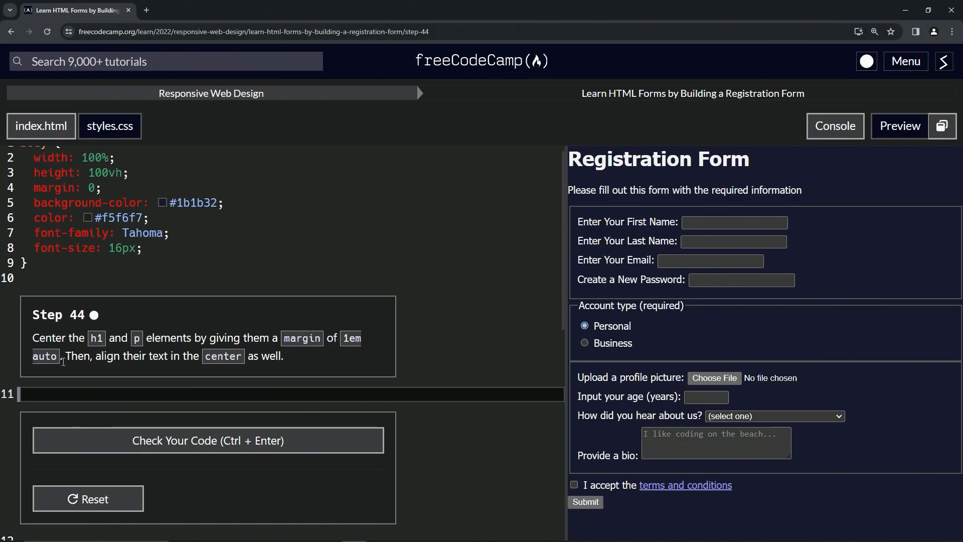
{"action": "mouse_move", "coordinate": [164, 367]}
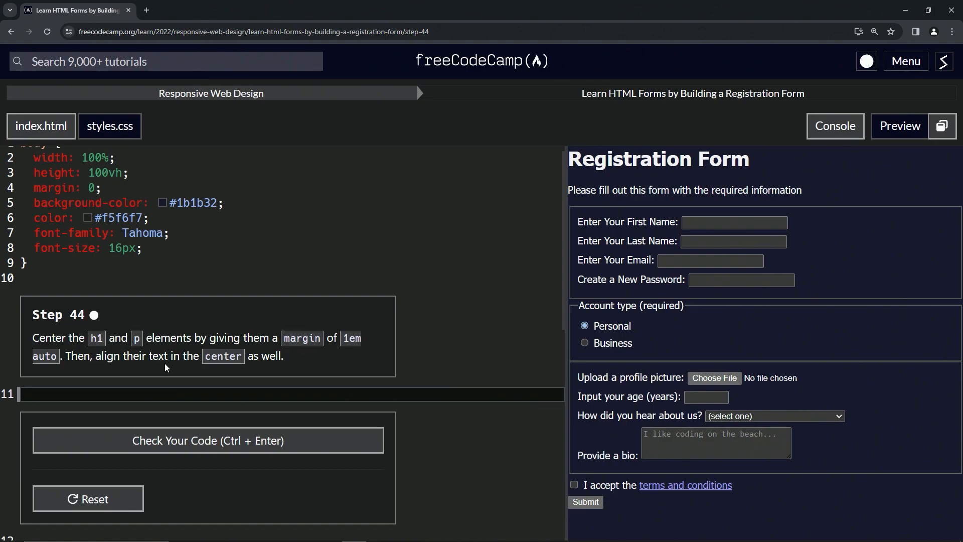
{"action": "mouse_move", "coordinate": [205, 390]}
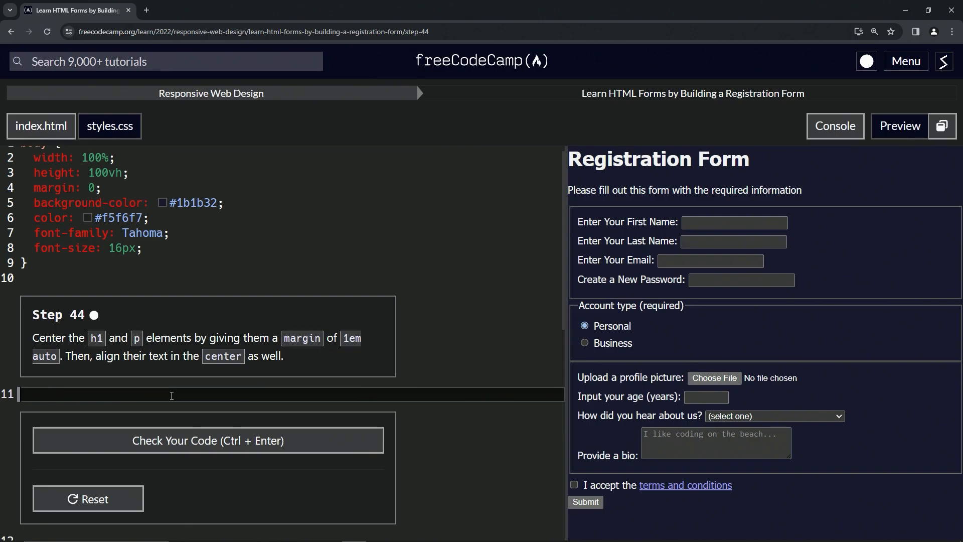
{"action": "mouse_move", "coordinate": [186, 317]}
{"action": "type", "text": "h1"}
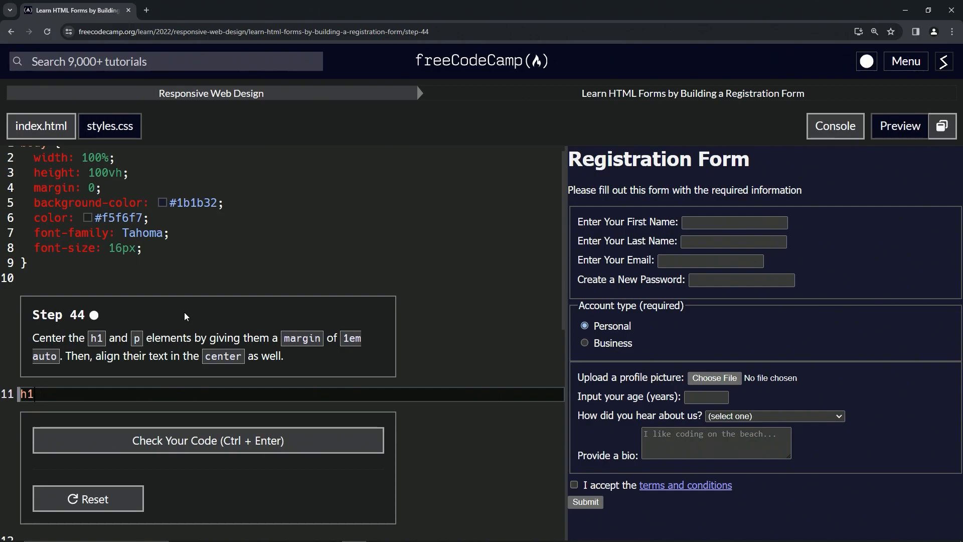
Extend the selector to 'h1, p' and add margin: 1em auto; inside the rule
{"action": "type", "text": ", p P"}
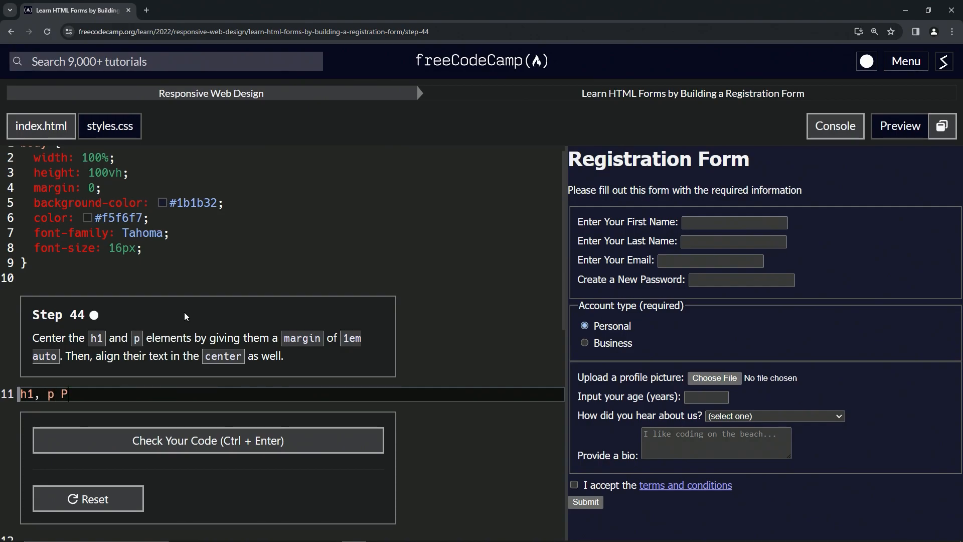
{"action": "type", "text": "{"}
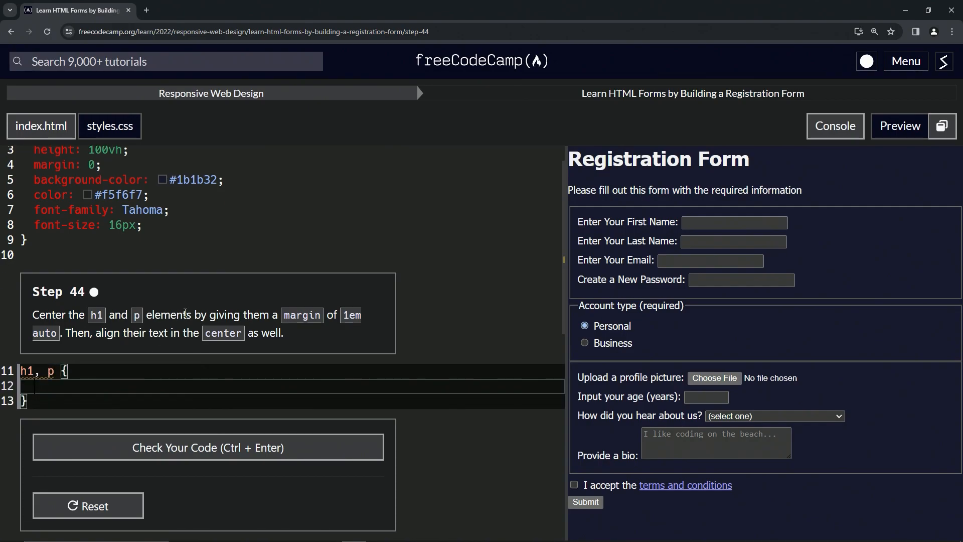
{"action": "type", "text": "marg"}
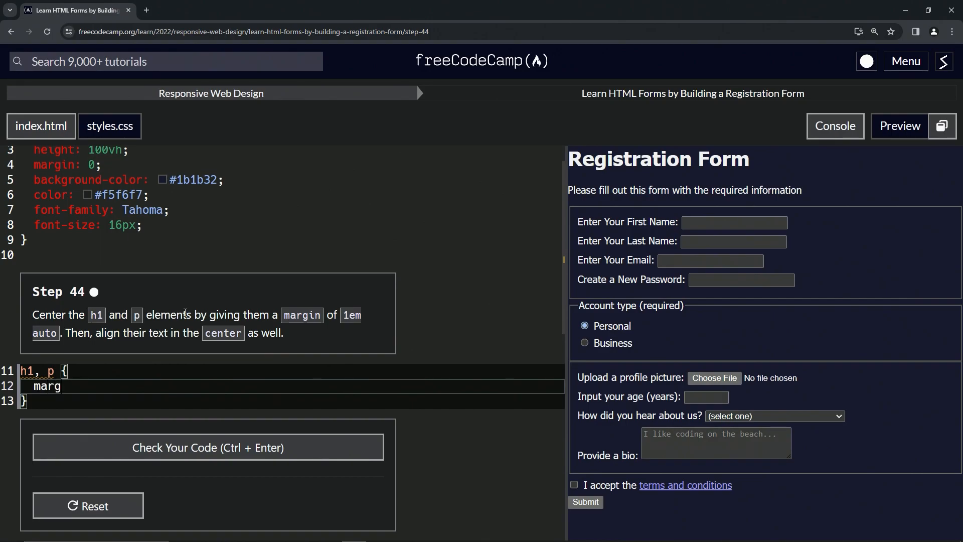
{"action": "type", "text": "in:"}
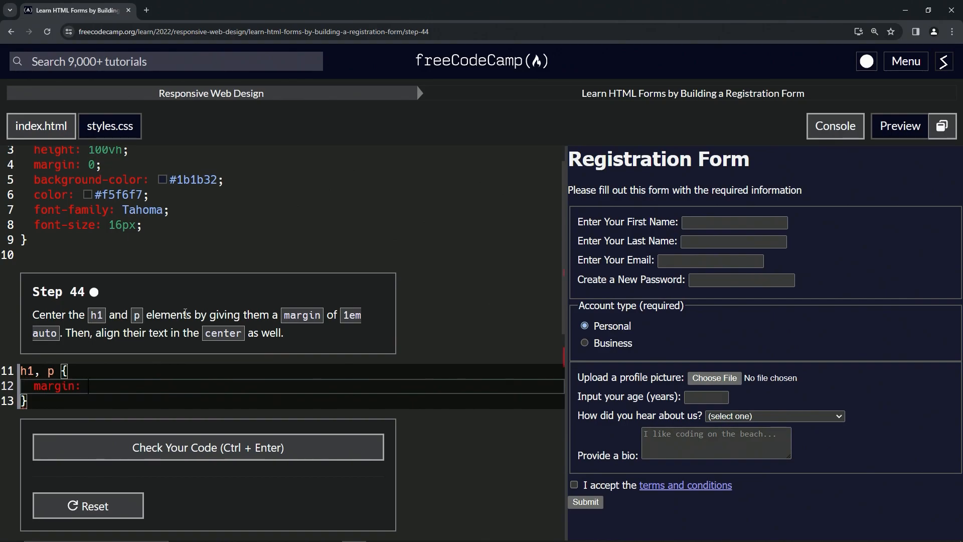
{"action": "type", "text": "1em auto"}
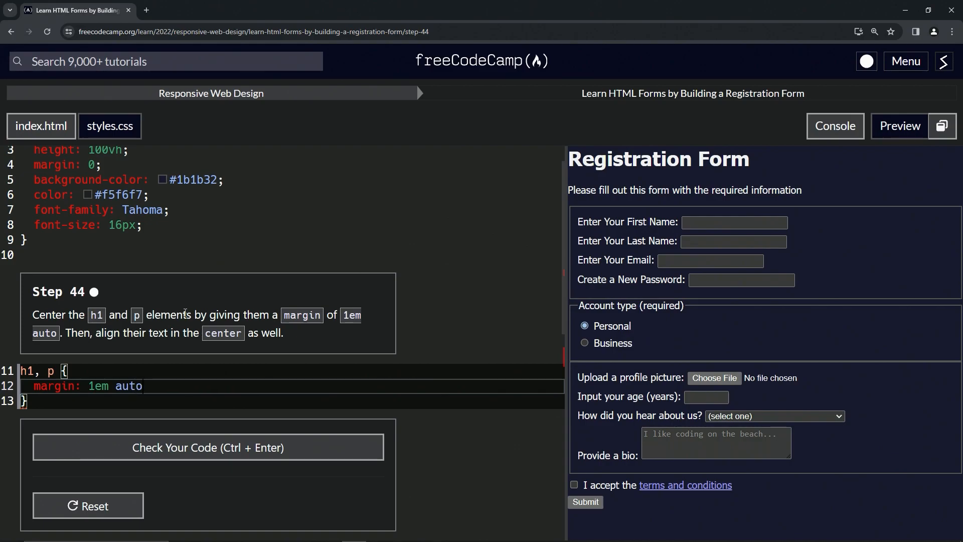
{"action": "type", "text": ";"}
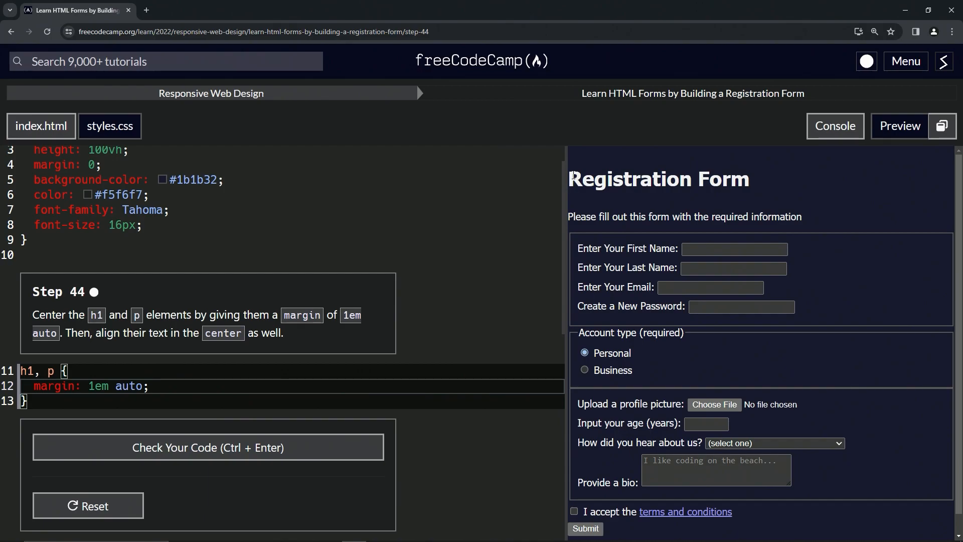
{"action": "mouse_move", "coordinate": [232, 373]}
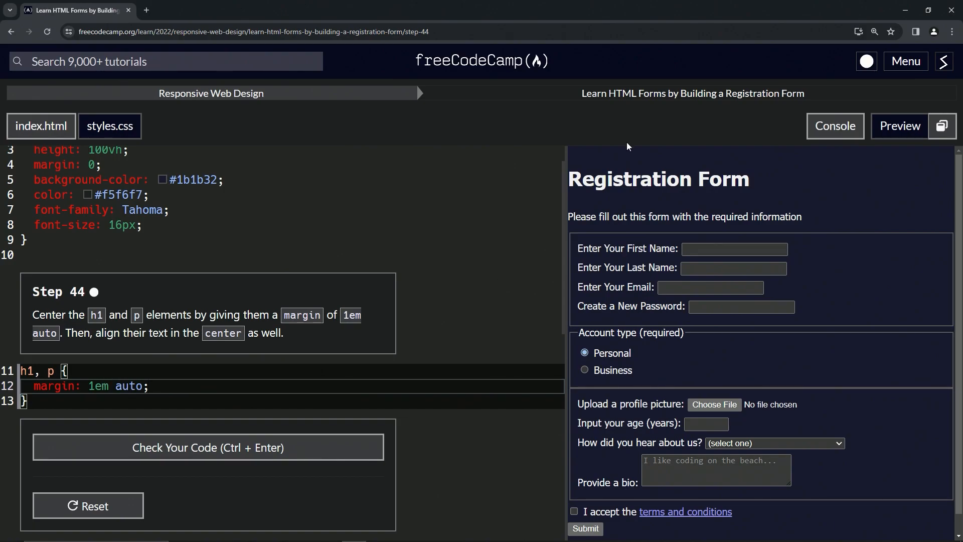
{"action": "mouse_move", "coordinate": [573, 167]}
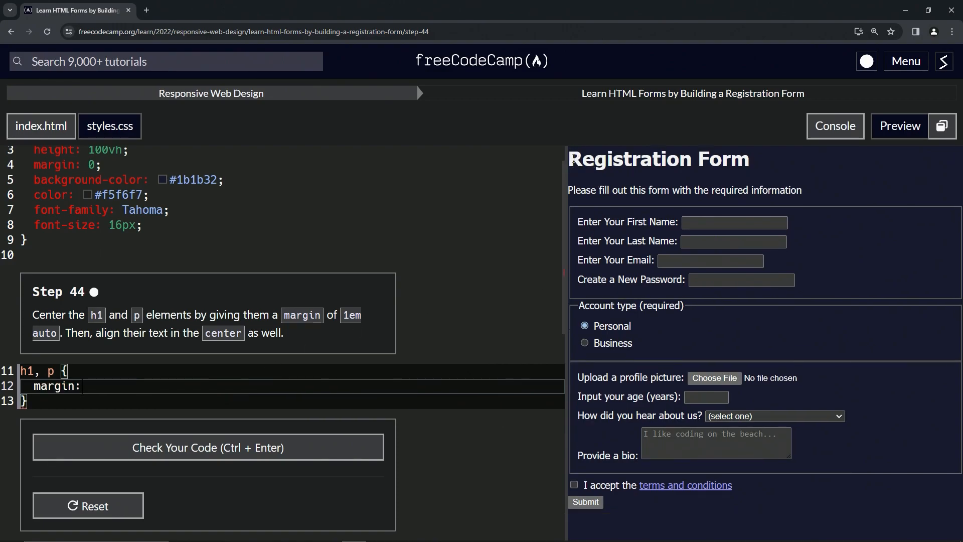
{"action": "mouse_move", "coordinate": [653, 177]}
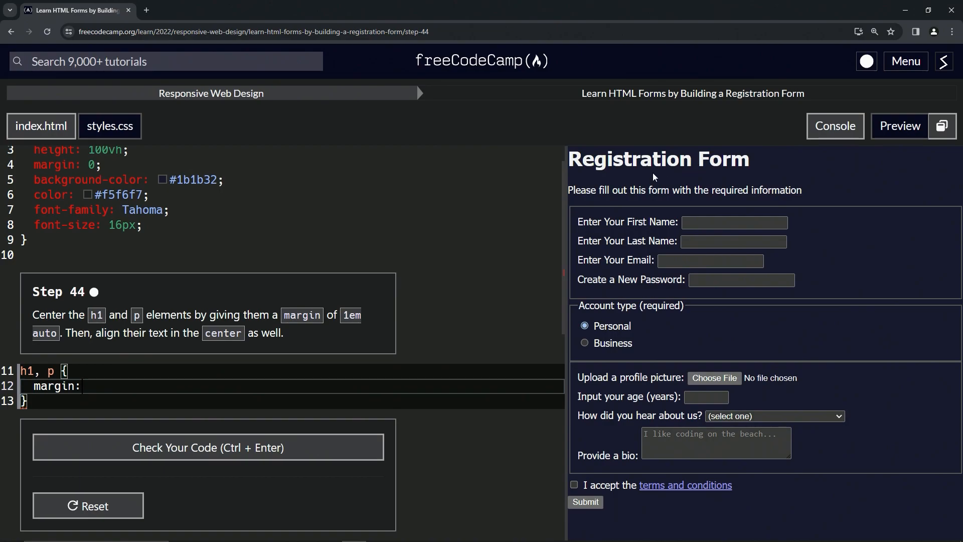
Retype the margin value as '1em auto' in the h1, p rule
{"action": "type", "text": "1em"}
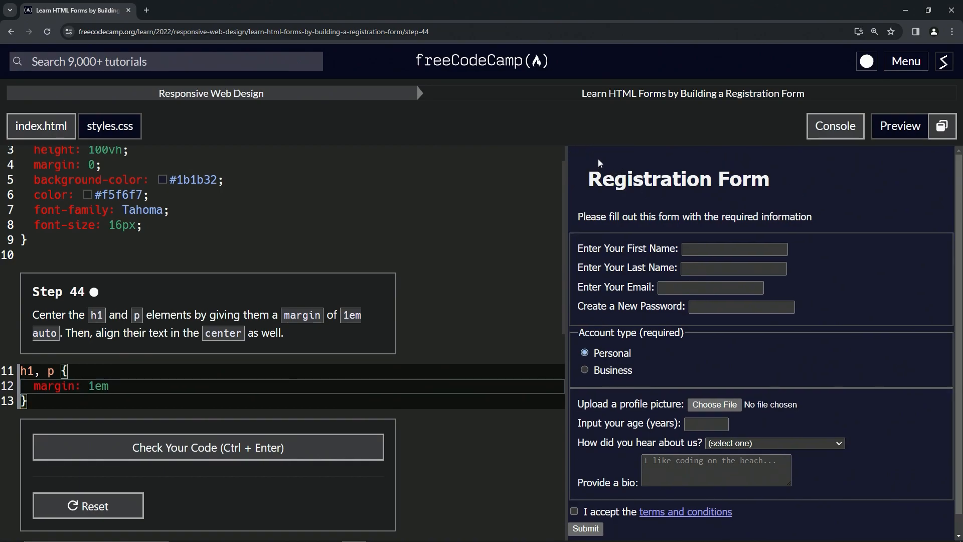
{"action": "type", "text": "auto;"}
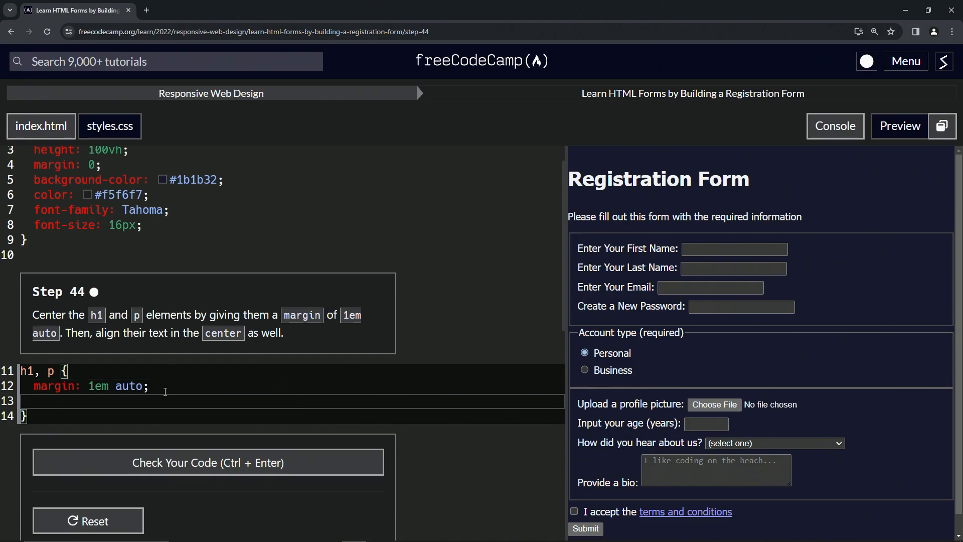
{"action": "mouse_move", "coordinate": [227, 328]}
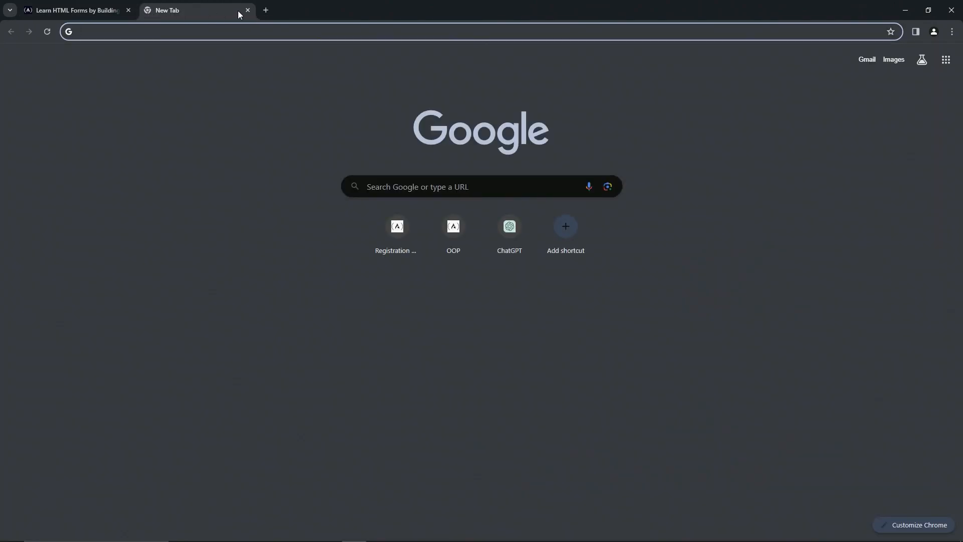
Search 'align text css', read the W3Schools text-align page, and return to freeCodeCamp
{"action": "type", "text": "align text css"}
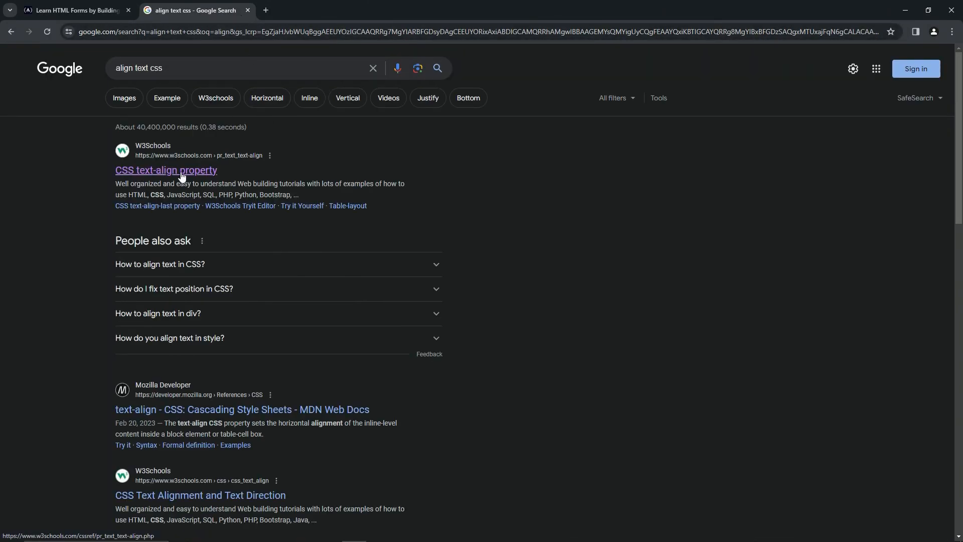
{"action": "left_click", "coordinate": [166, 170]}
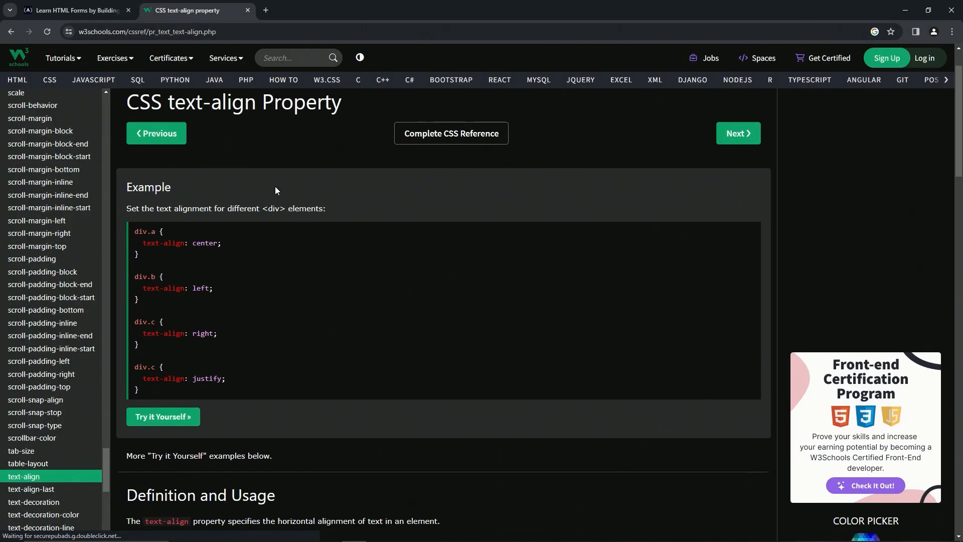
{"action": "scroll", "scroll_direction": "down", "scroll_amount": 3}
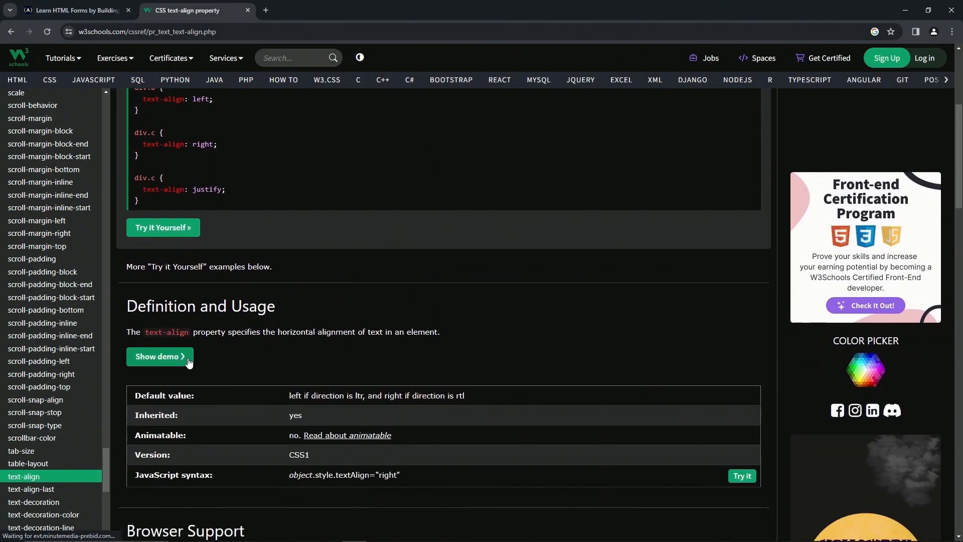
{"action": "left_click", "coordinate": [74, 10]}
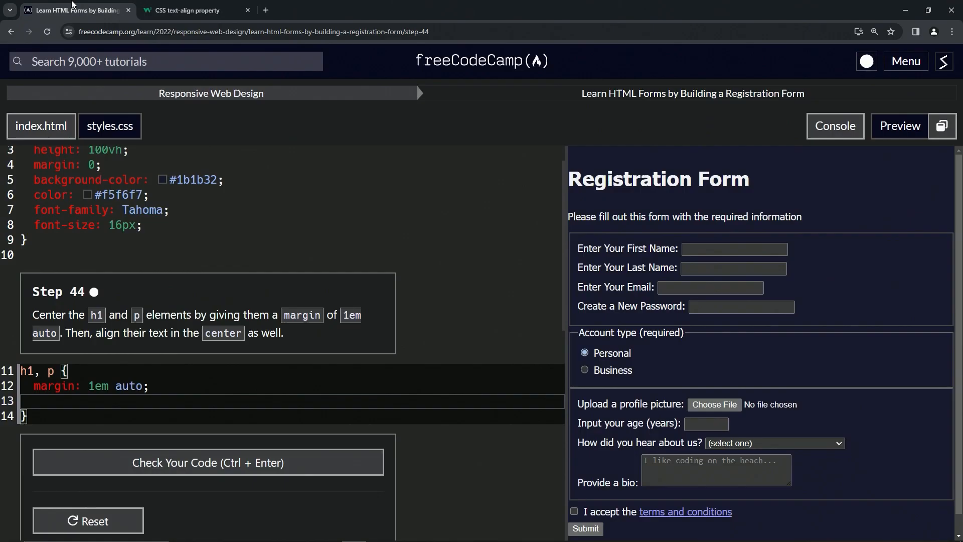
Add text-align: center; on line 13 of the h1, p rule
{"action": "left_click", "coordinate": [158, 403]}
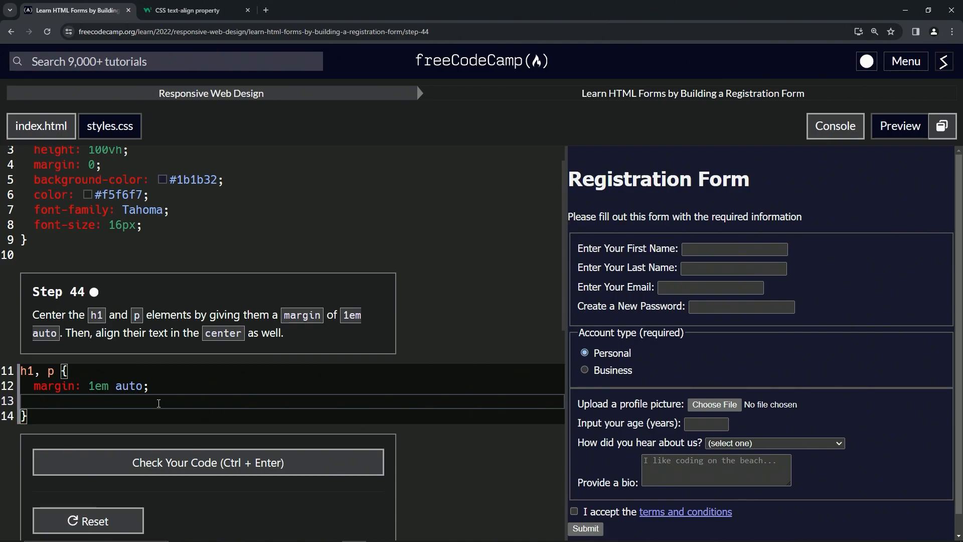
{"action": "type", "text": "text-"}
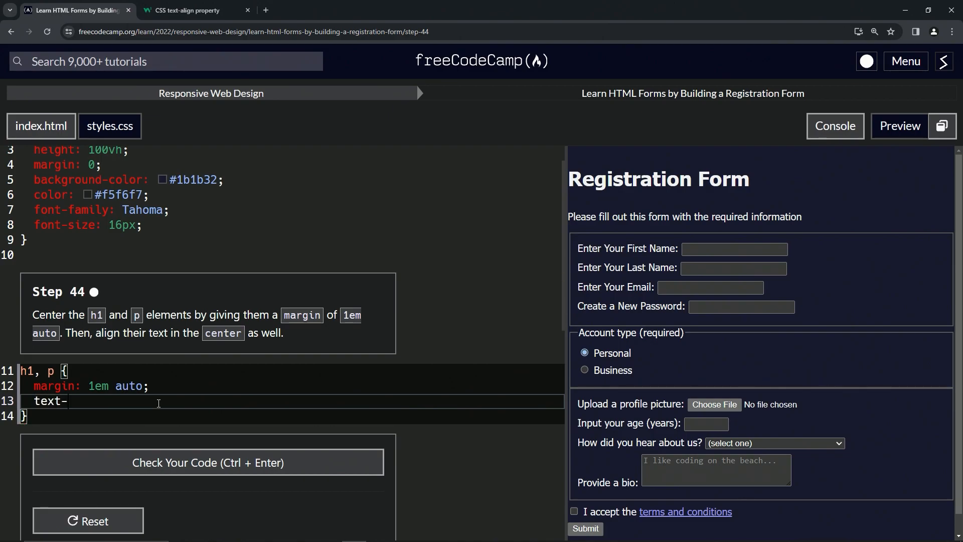
{"action": "type", "text": "align:"}
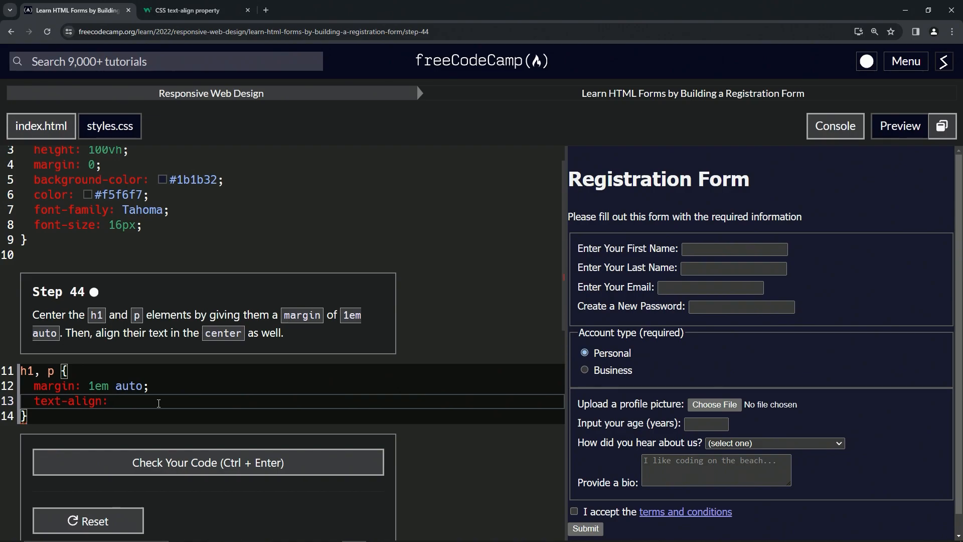
{"action": "type", "text": "center;"}
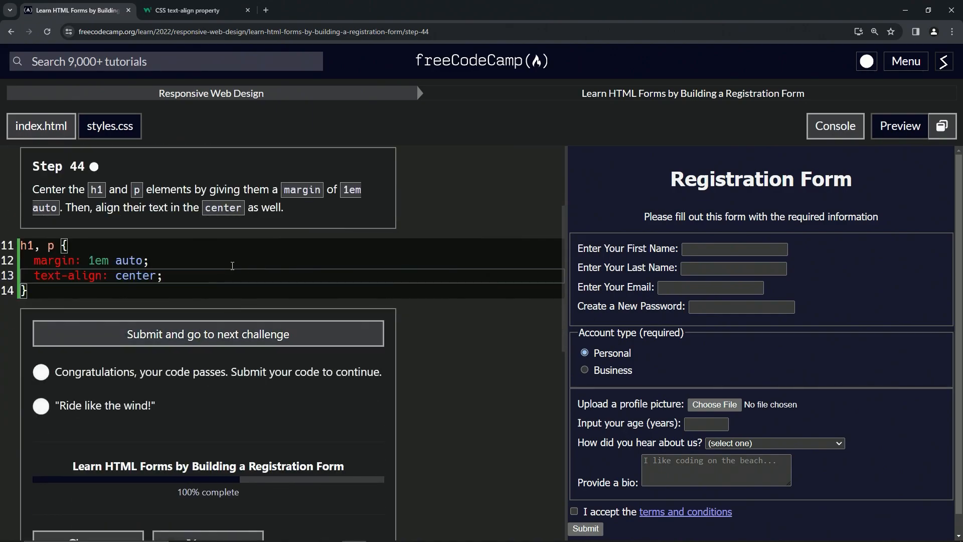
{"action": "mouse_move", "coordinate": [207, 341]}
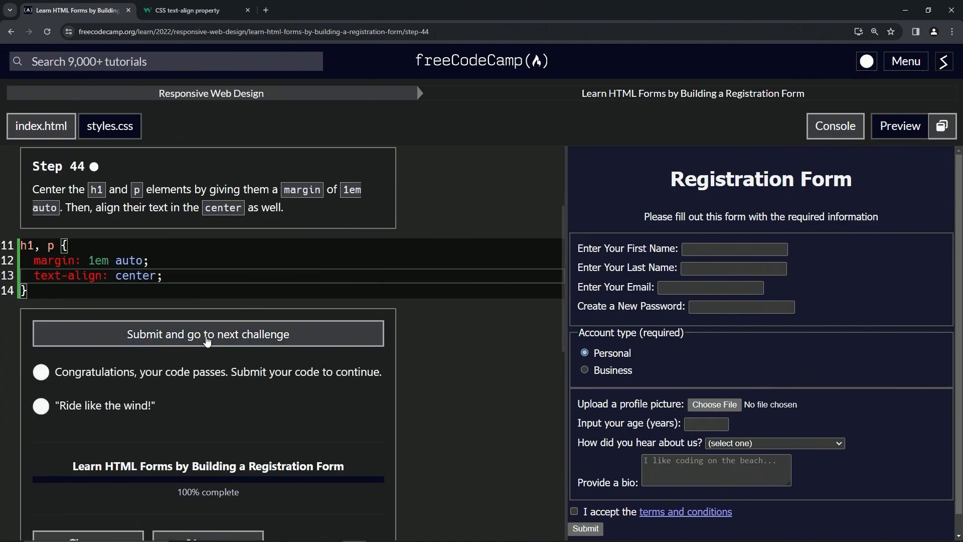
Submit the passing code and go to the next challenge, step 45
{"action": "left_click", "coordinate": [207, 334]}
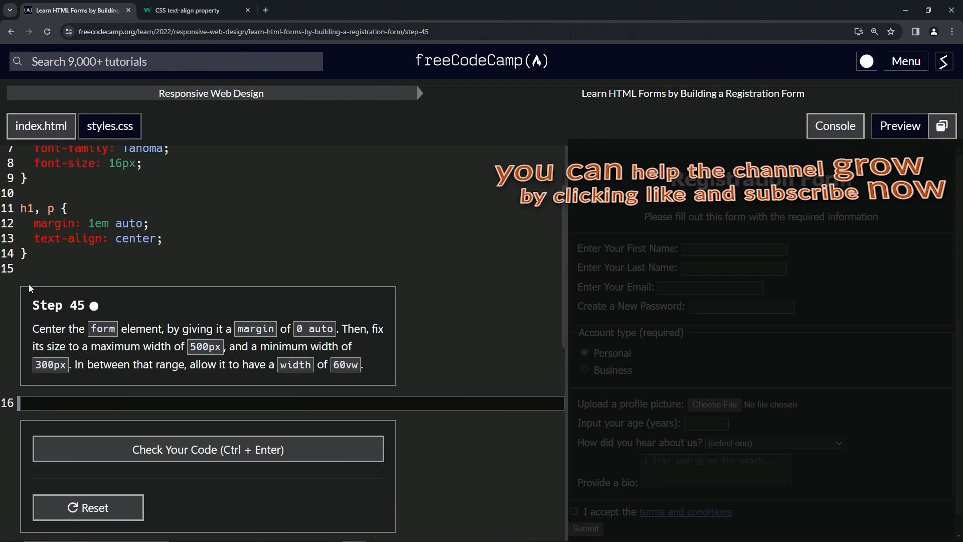